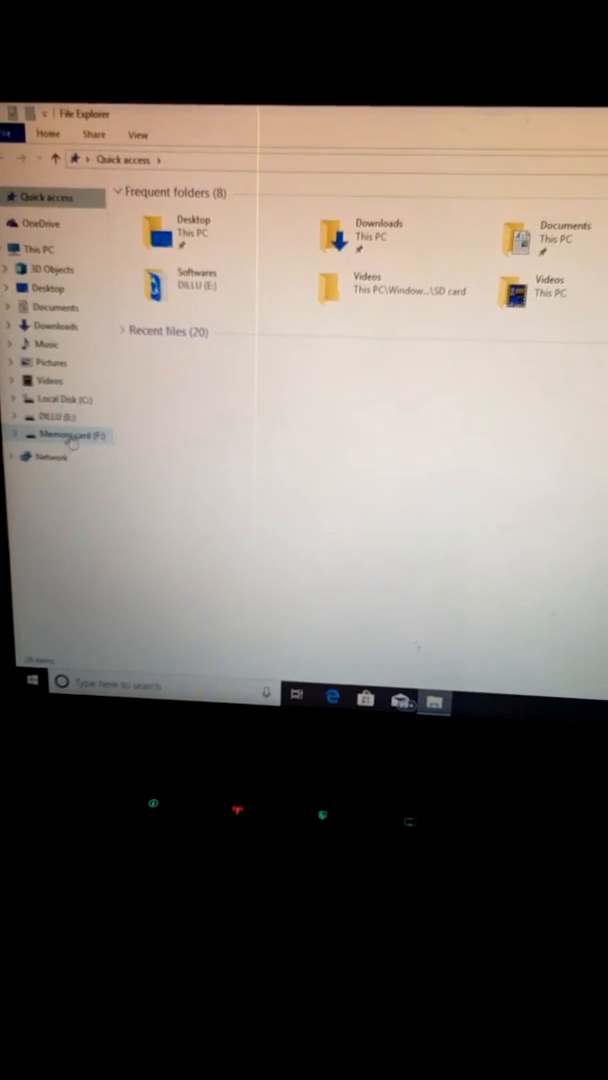
- Show the memory card (F:) contents with the single copied firmware .bin file
click(64, 436)
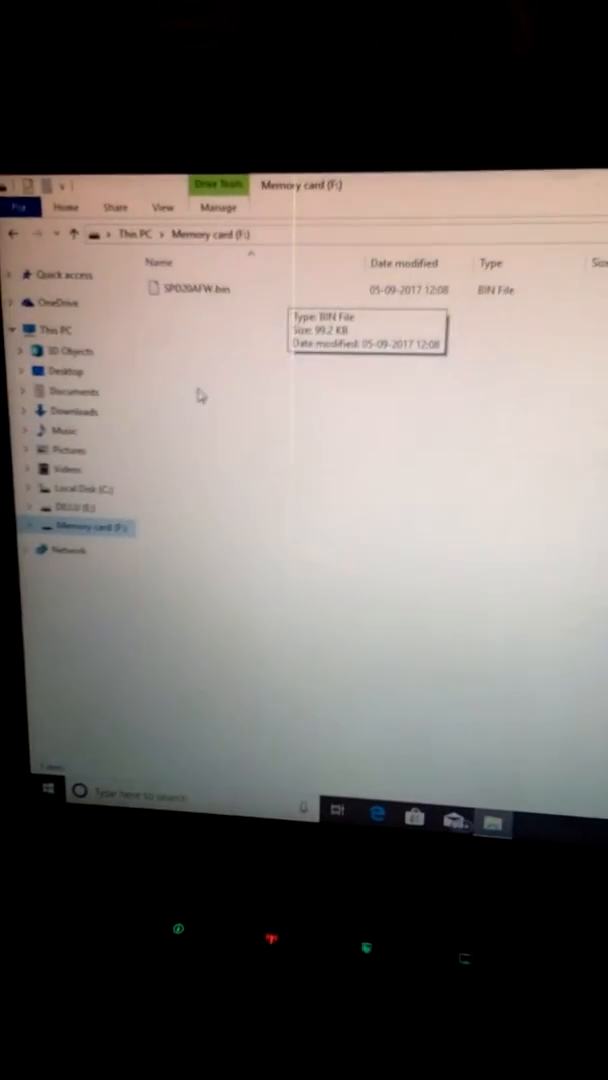